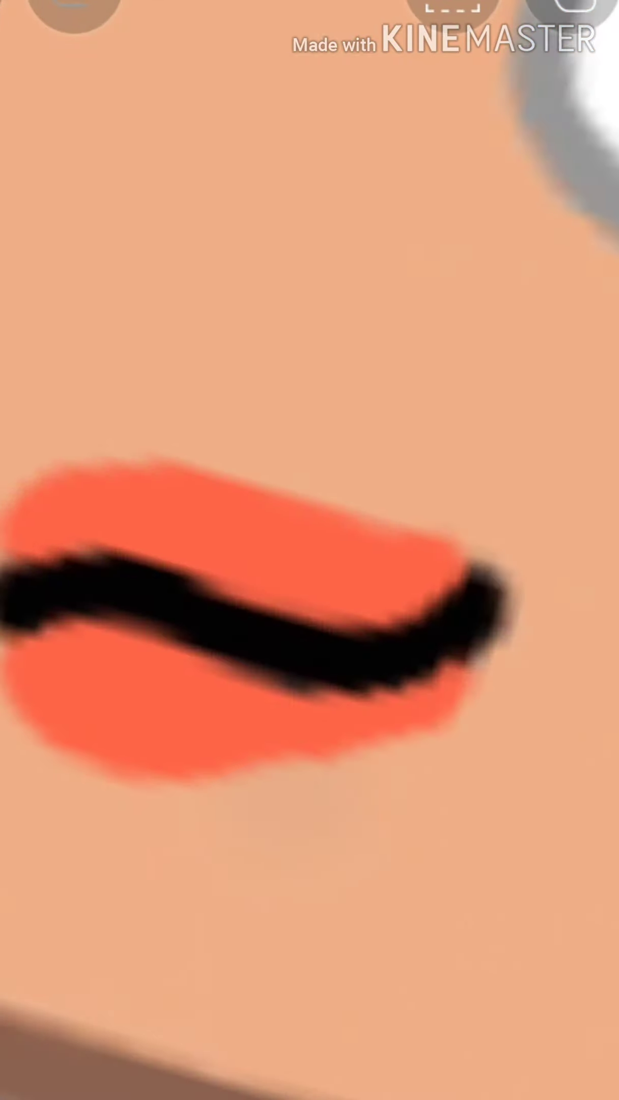
- Undo the two most recent brush strokes painted on the mouth
click(75, 10)
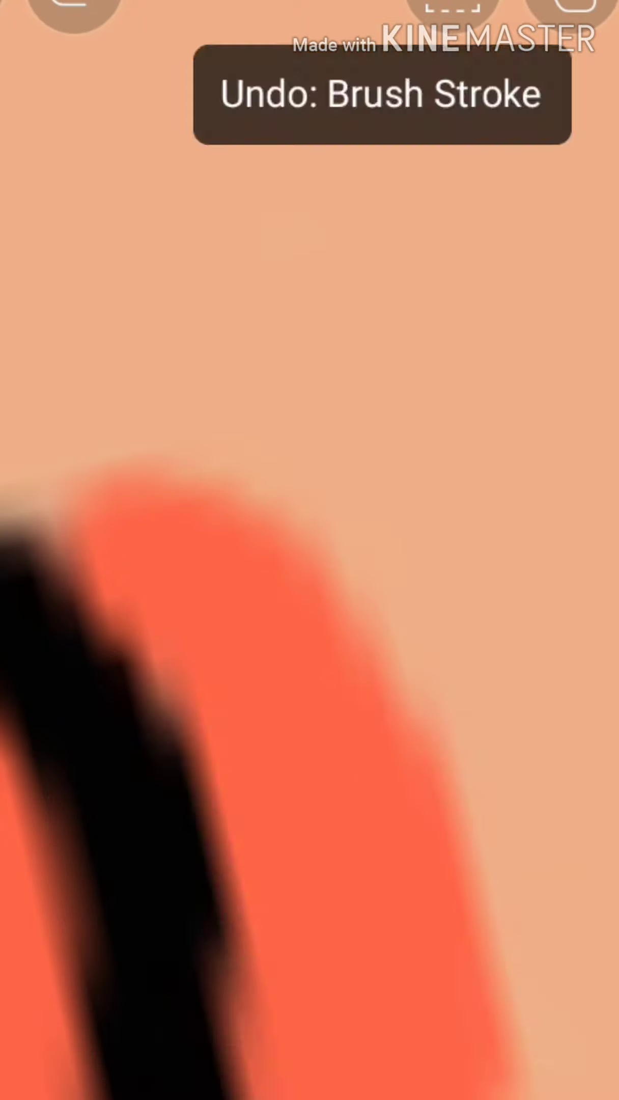
click(75, 14)
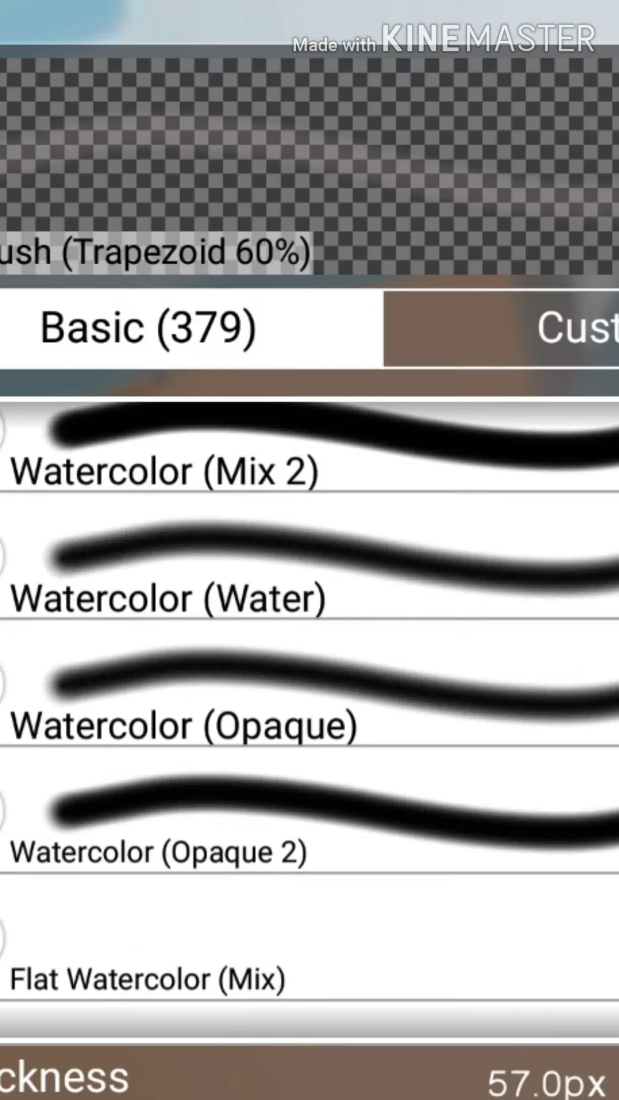
- Scroll the Basic brush list past the watercolor brushes down to the Glitter brushes
scroll(down, 3)
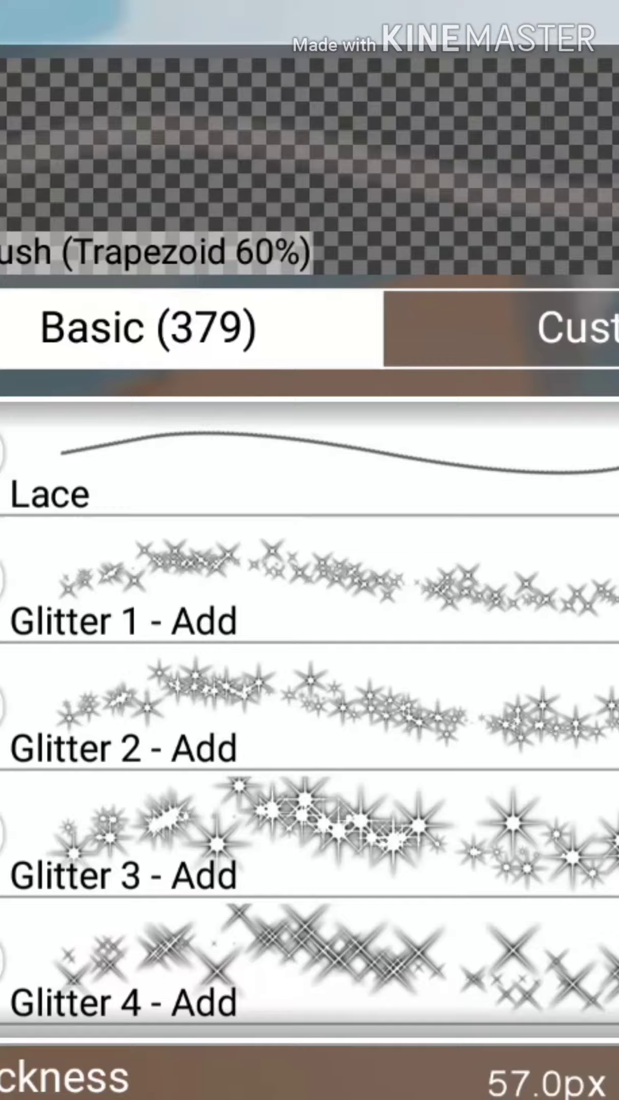